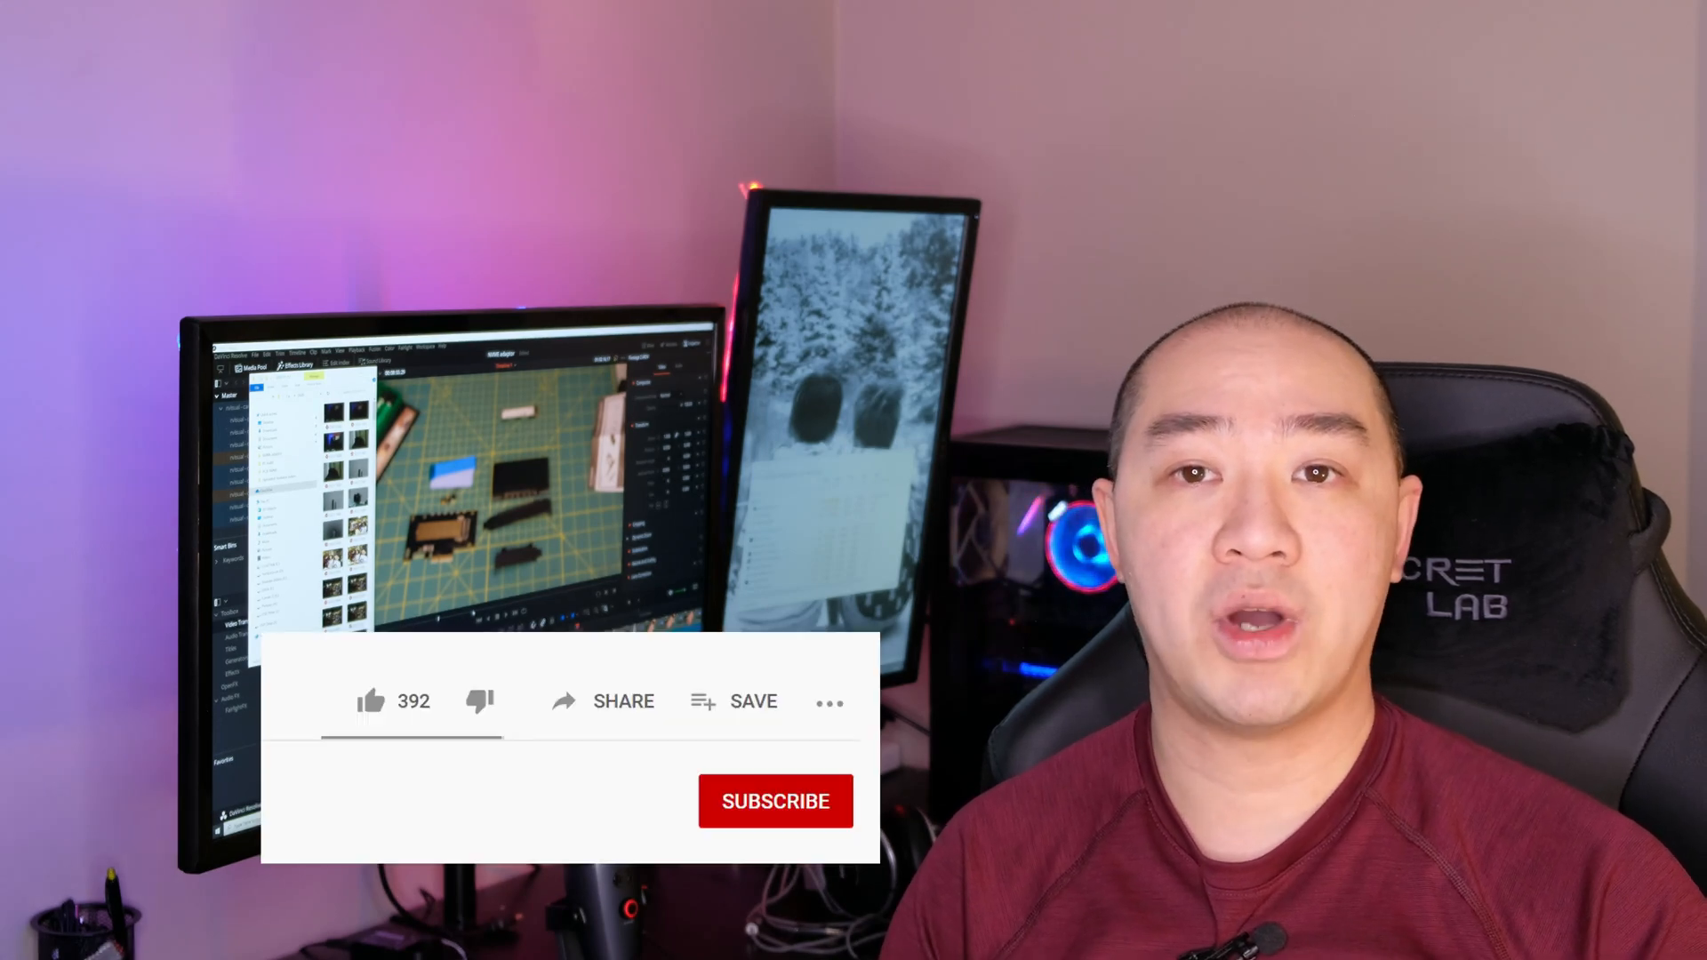
mouse_move(371, 703)
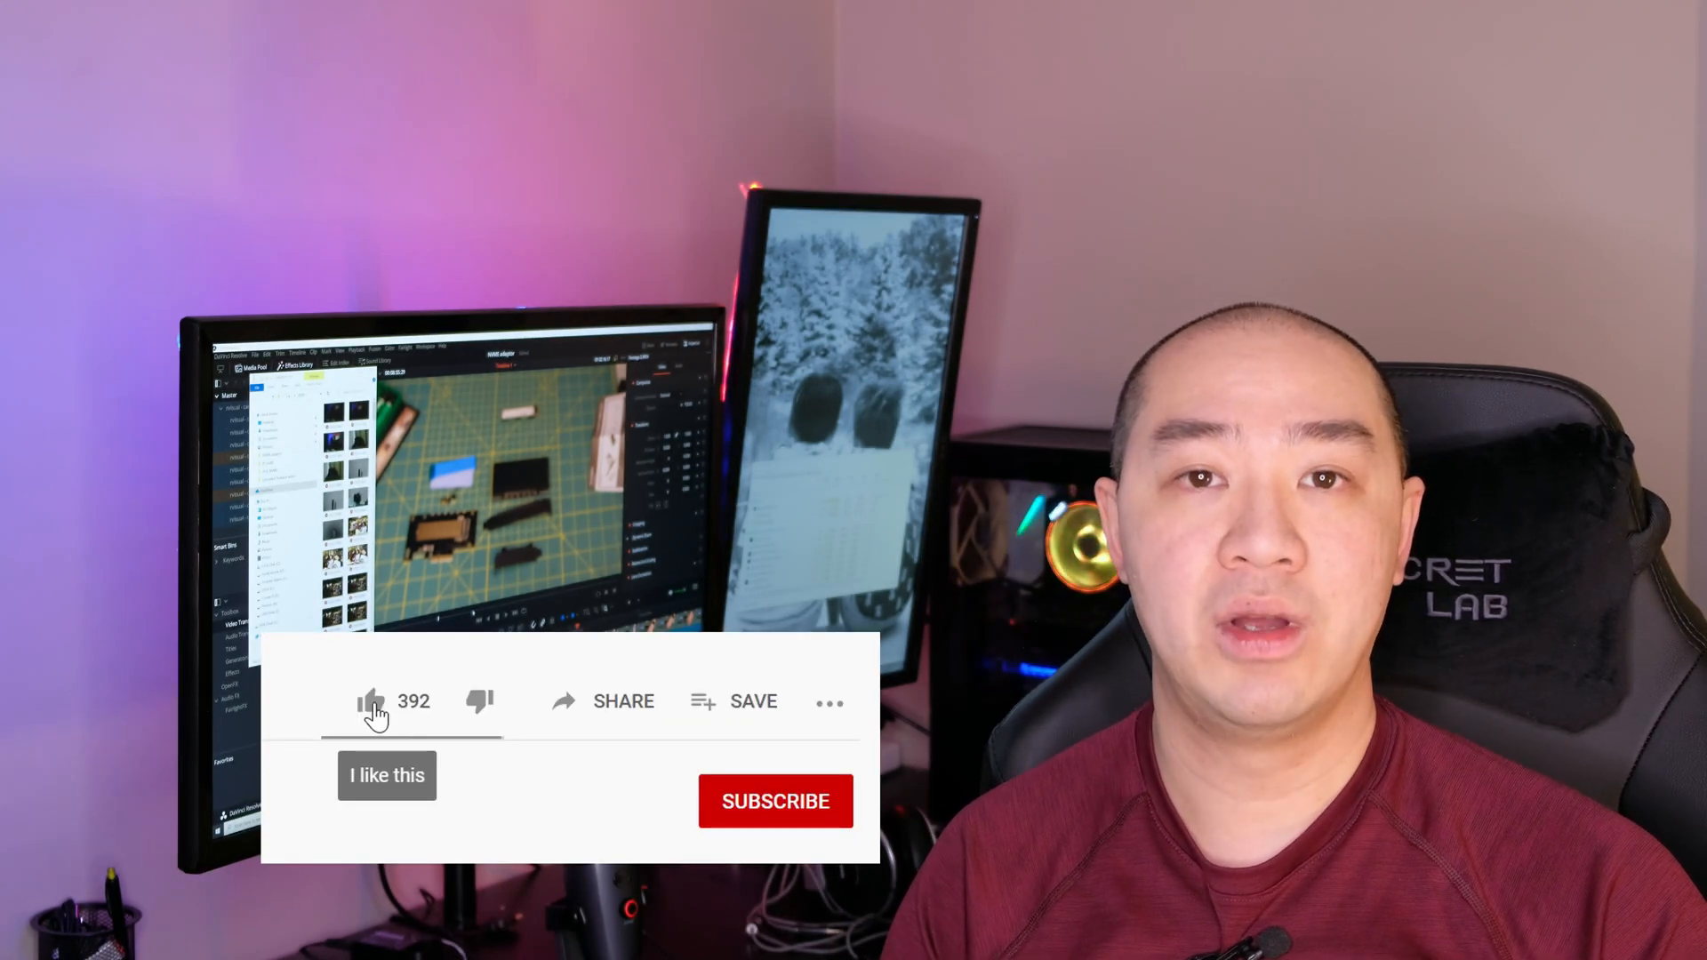
Like the video (count reaches 393) and subscribe to the channel
click(369, 700)
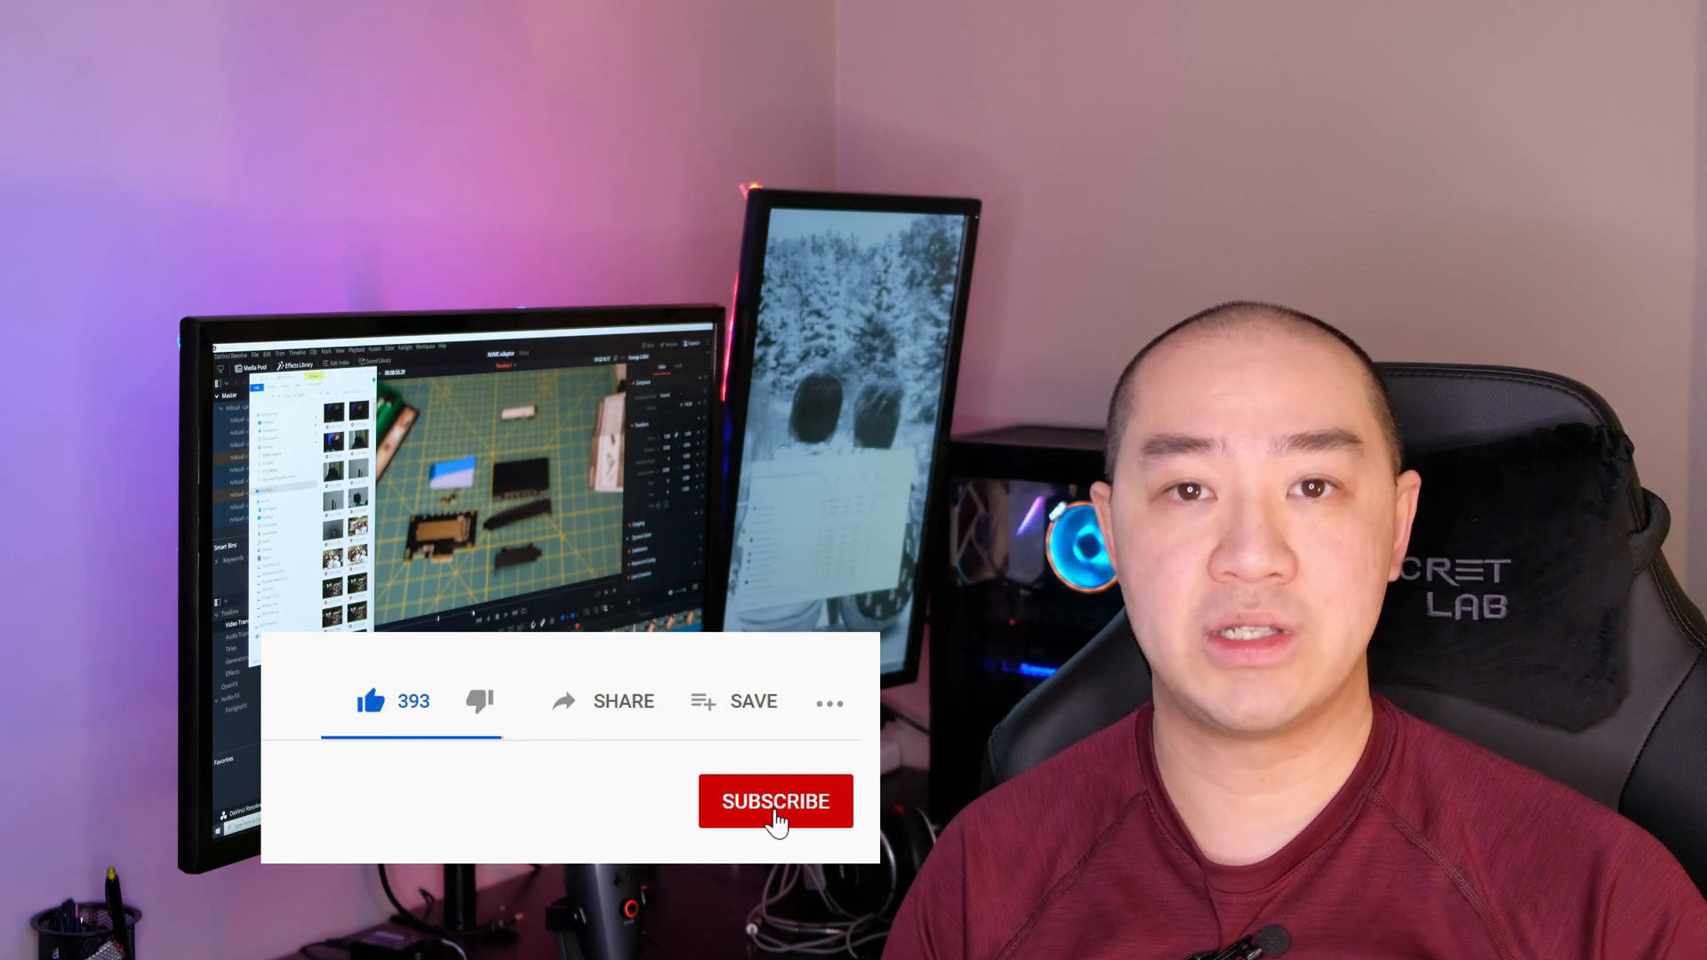
click(775, 802)
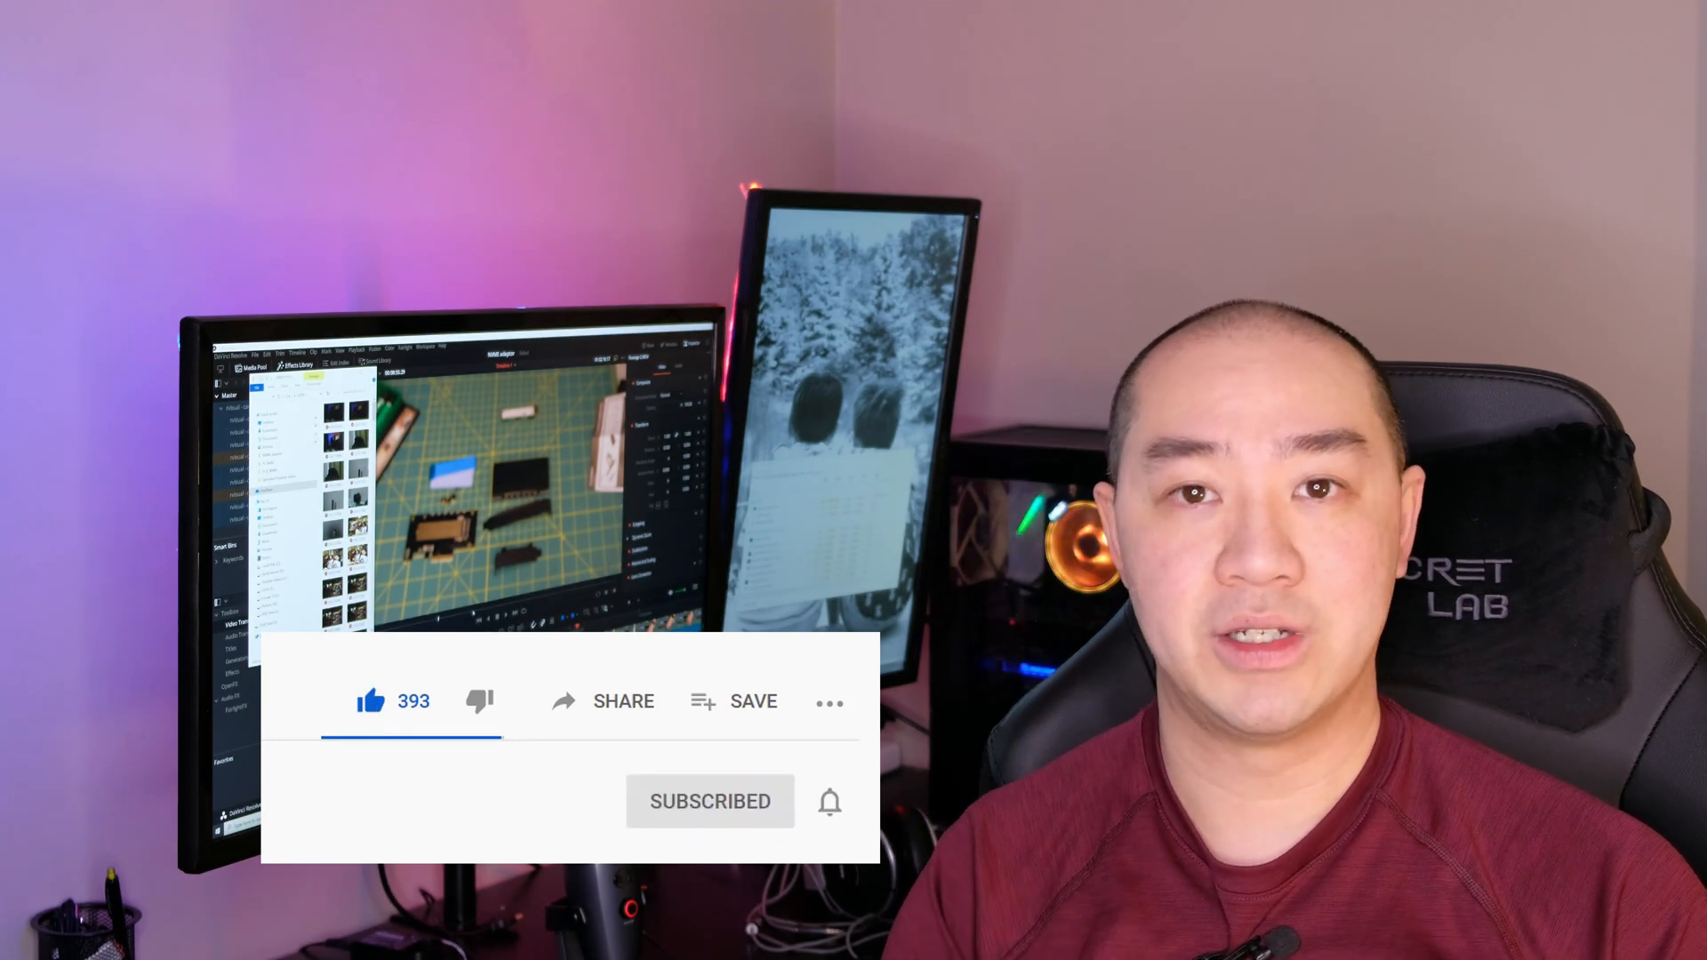